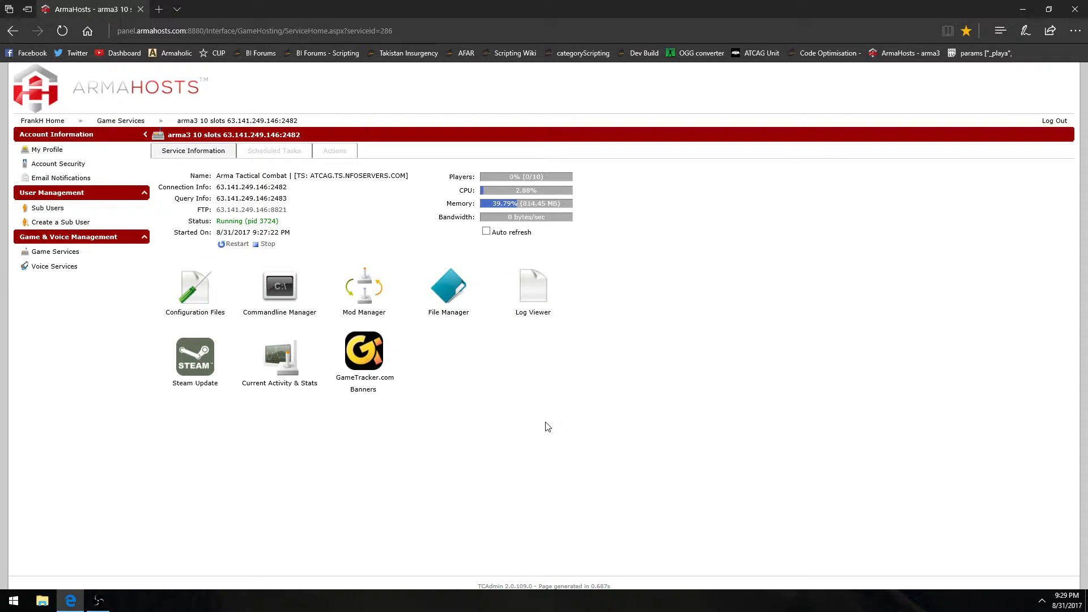
{"action": "mouse_move", "coordinate": [560, 416]}
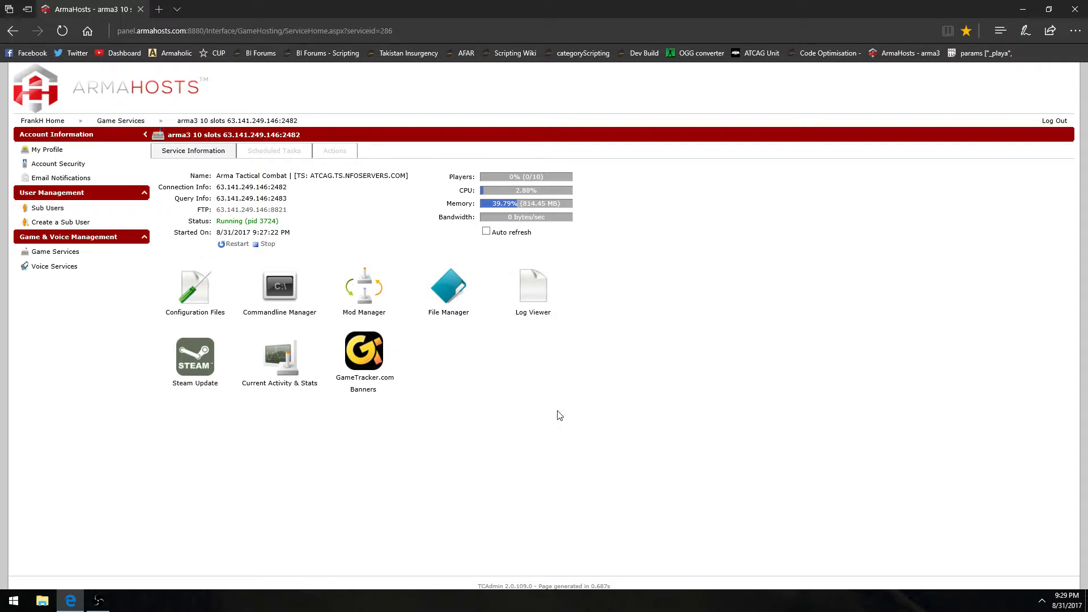
{"action": "mouse_move", "coordinate": [278, 290]}
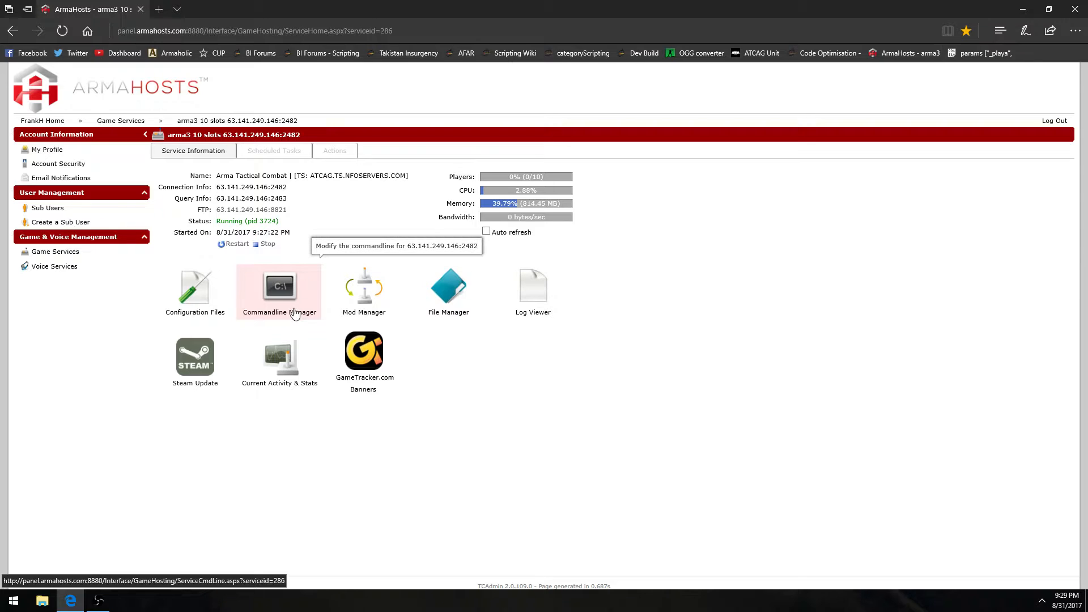
{"action": "mouse_move", "coordinate": [195, 288]}
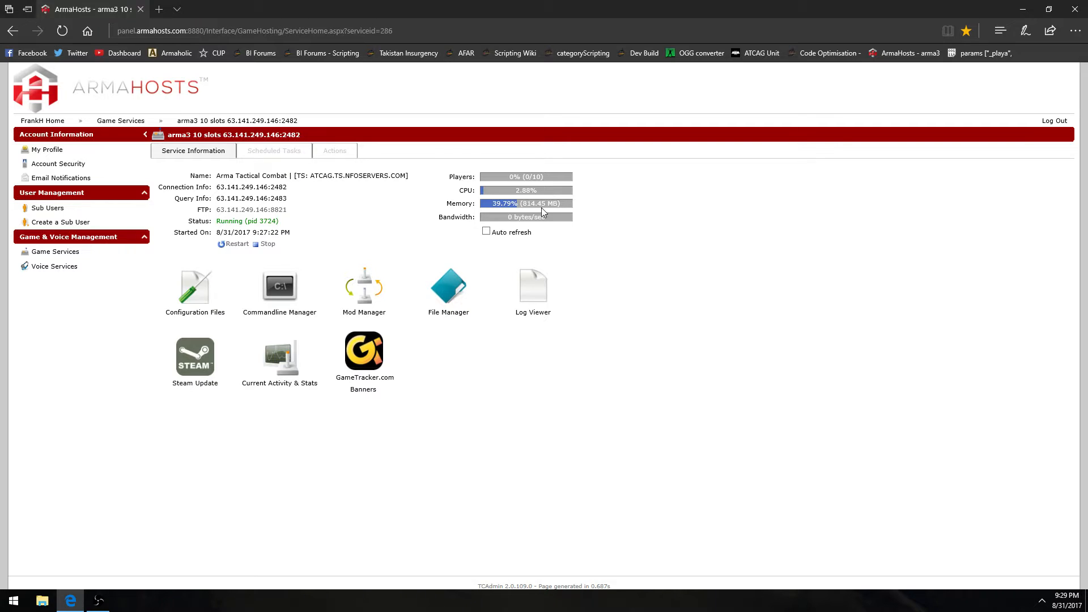
{"action": "mouse_move", "coordinate": [354, 255]}
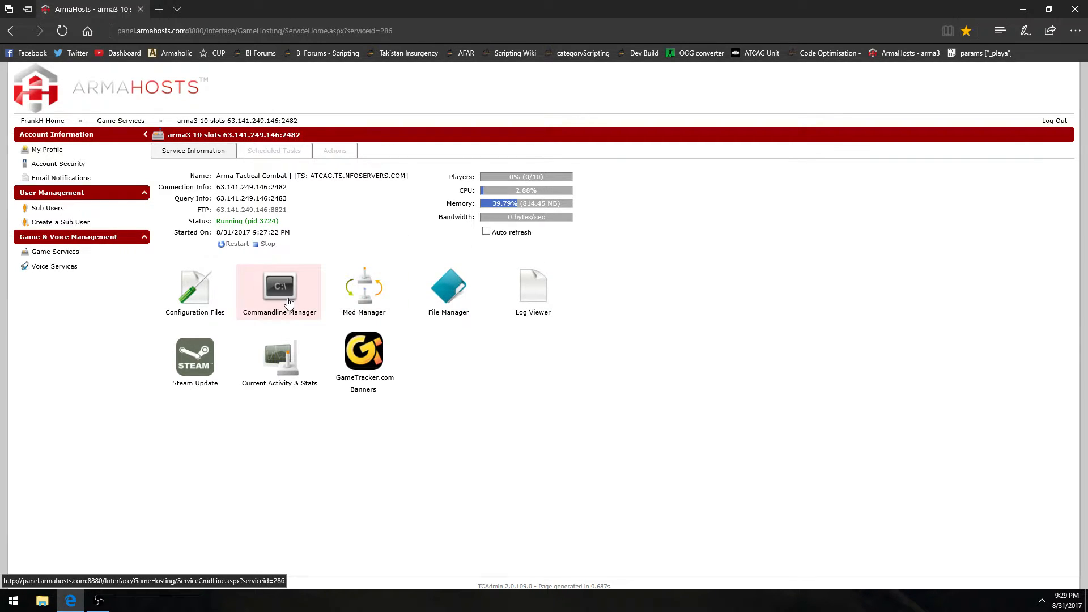
Open the Commandline Manager's custom list showing AltIns, TakIns_CUP and TakIns_Talib.
{"action": "left_click", "coordinate": [279, 286]}
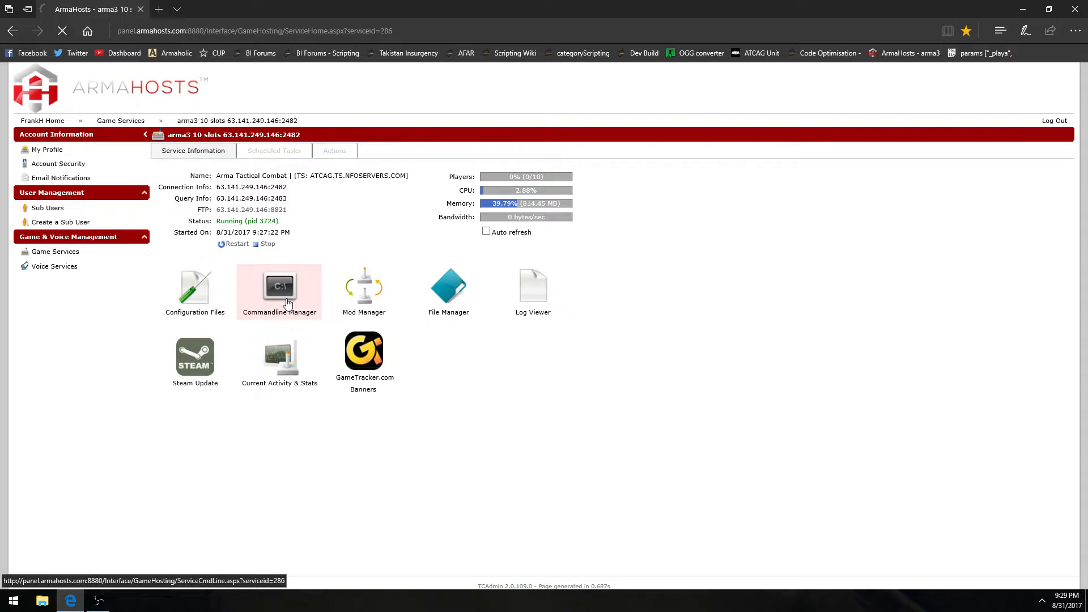
{"action": "left_click", "coordinate": [278, 286]}
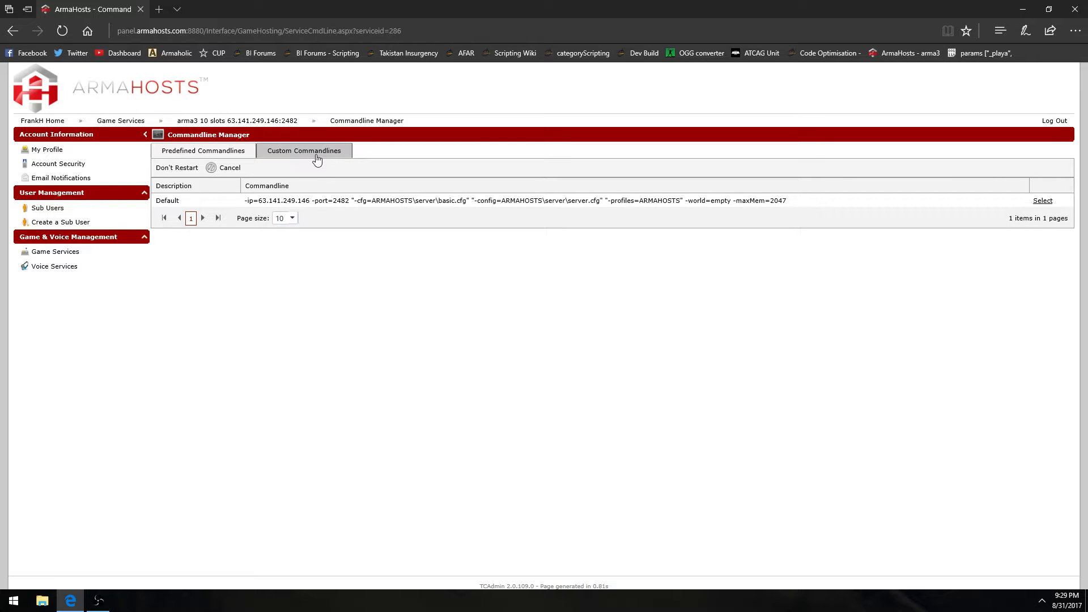
{"action": "left_click", "coordinate": [303, 151]}
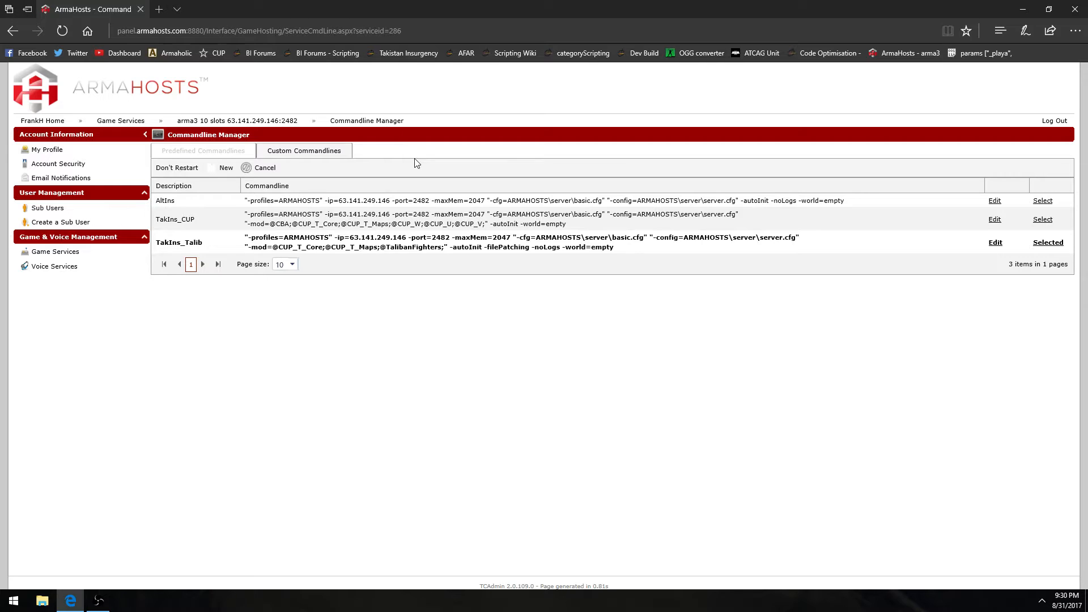
{"action": "mouse_move", "coordinate": [463, 281]}
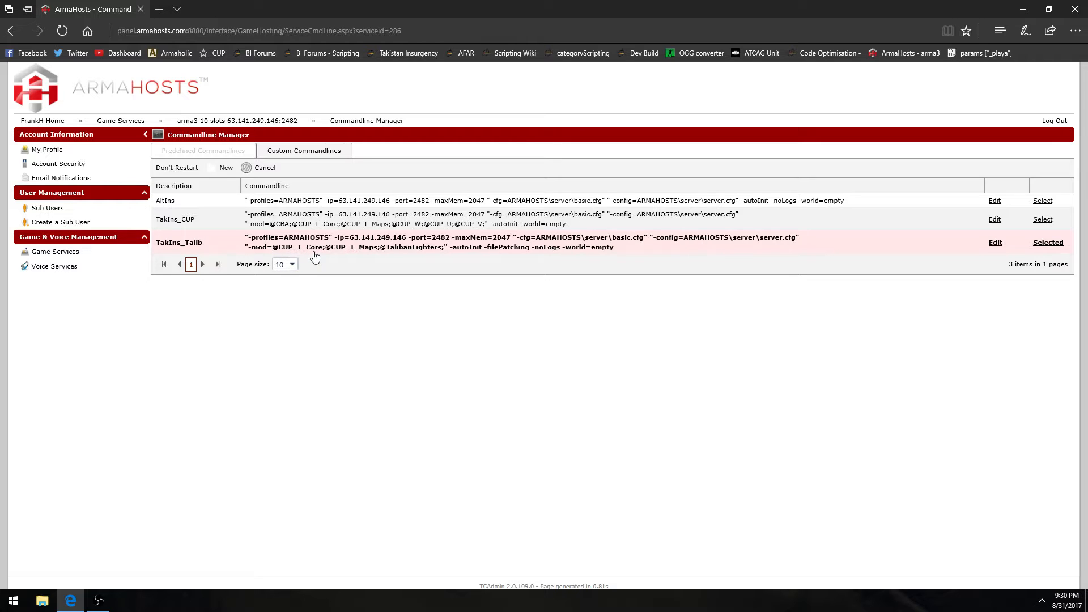
{"action": "mouse_move", "coordinate": [392, 253]}
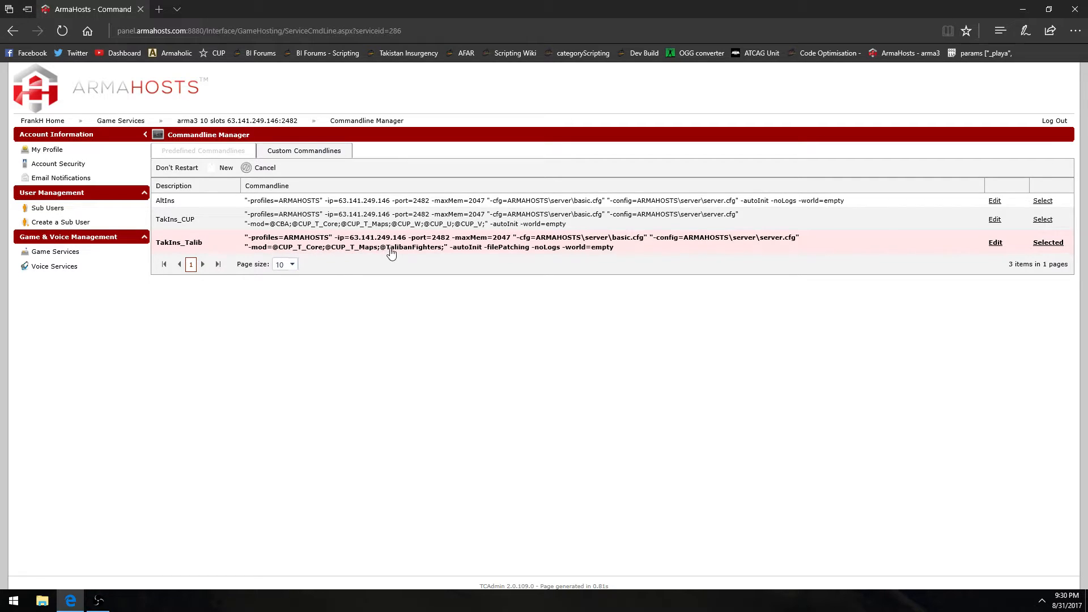
{"action": "mouse_move", "coordinate": [650, 248]}
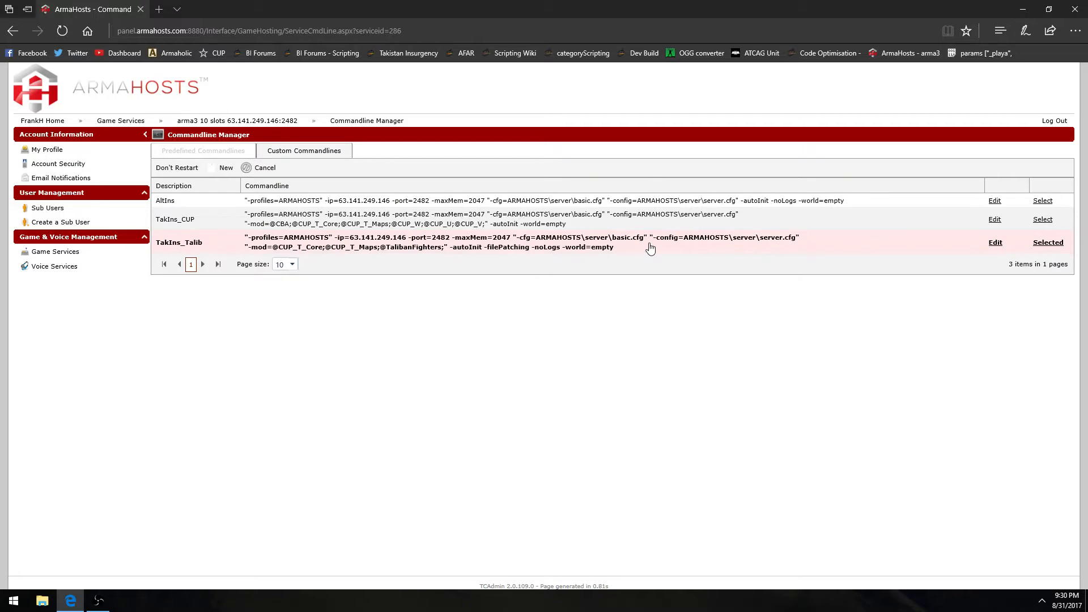
{"action": "left_click", "coordinate": [993, 242]}
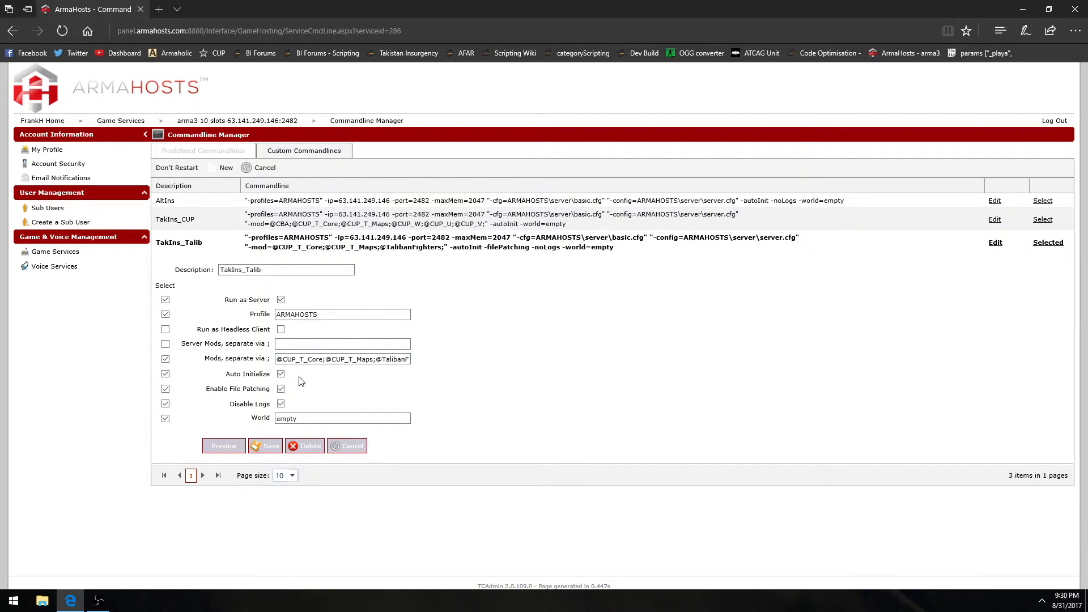
{"action": "left_click", "coordinate": [341, 359]}
{"action": "type", "text": "-mod="}
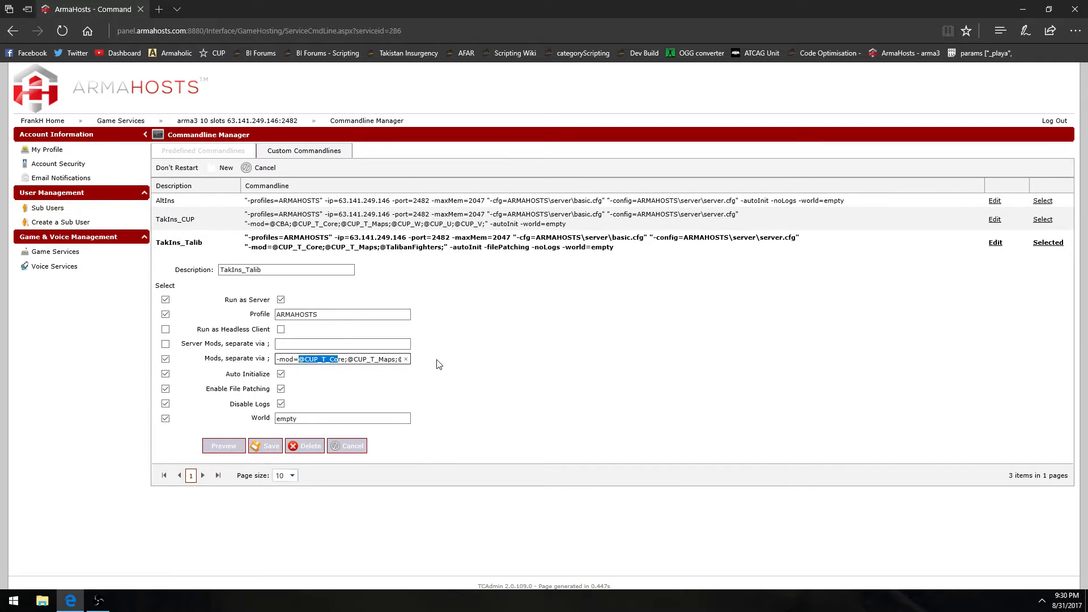
{"action": "left_click", "coordinate": [345, 359]}
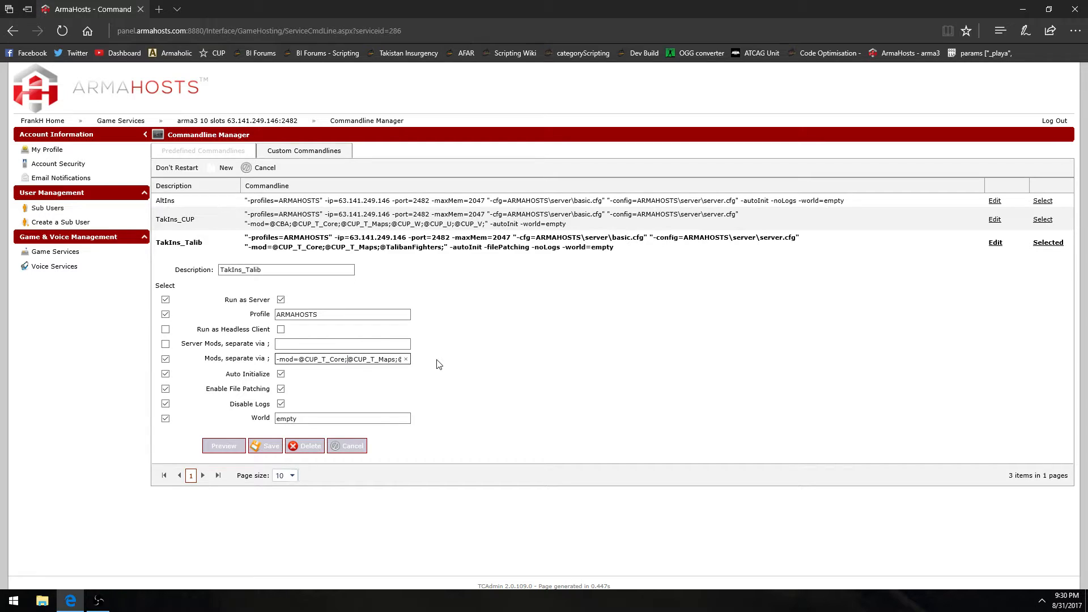
{"action": "left_click", "coordinate": [349, 358]}
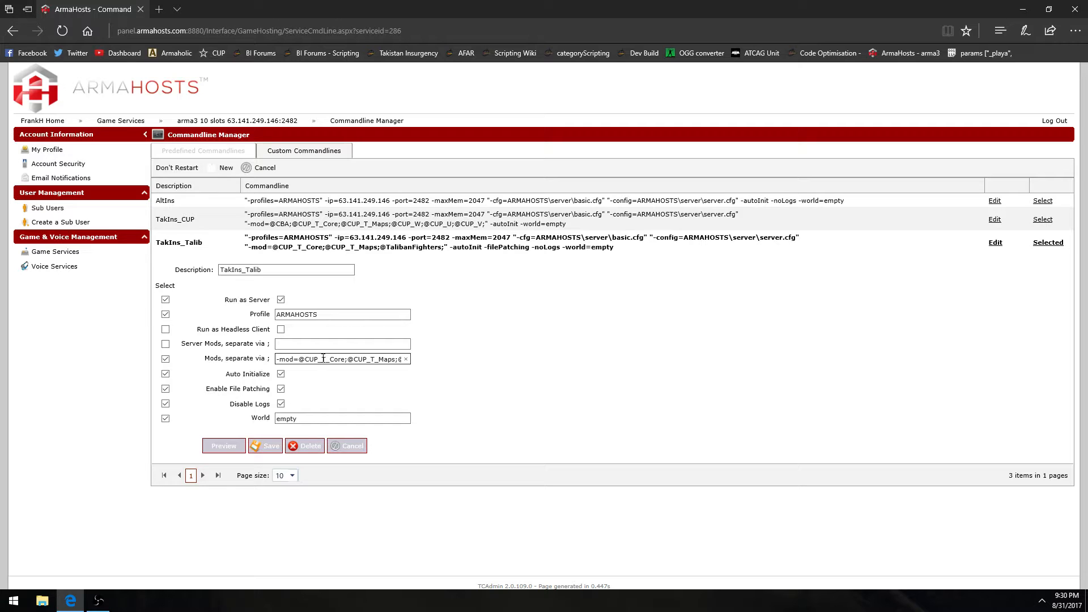
{"action": "type", "text": "@ace3;"}
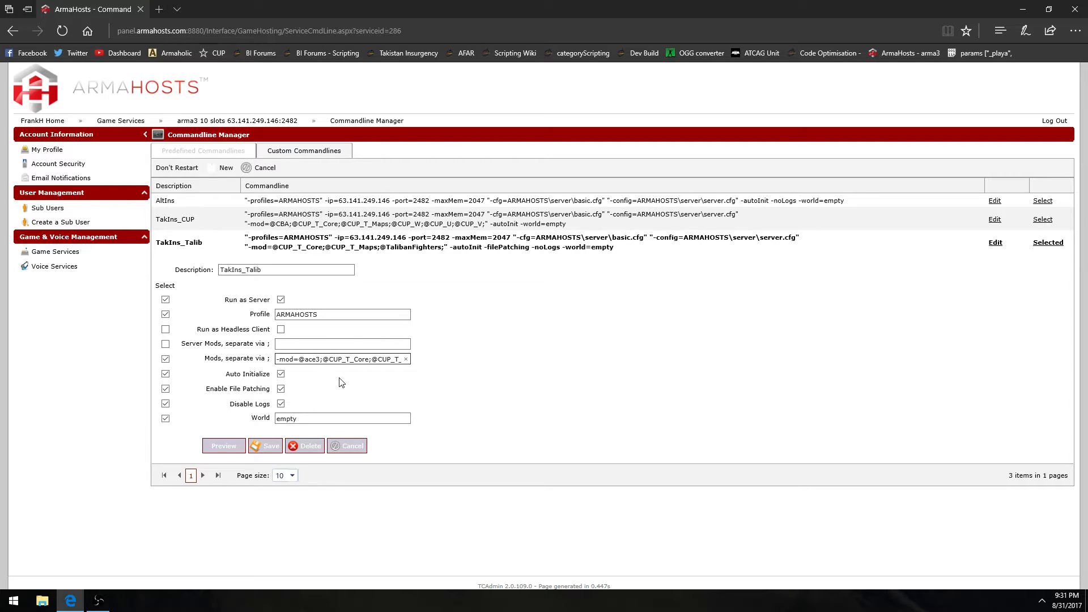
{"action": "left_click", "coordinate": [312, 358]}
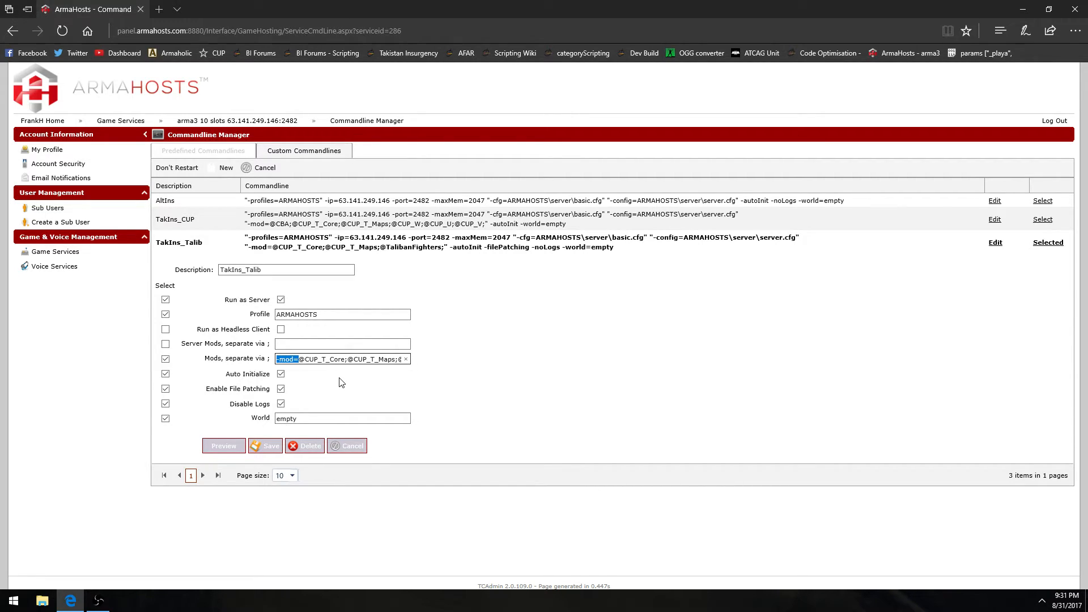
{"action": "left_click", "coordinate": [333, 359]}
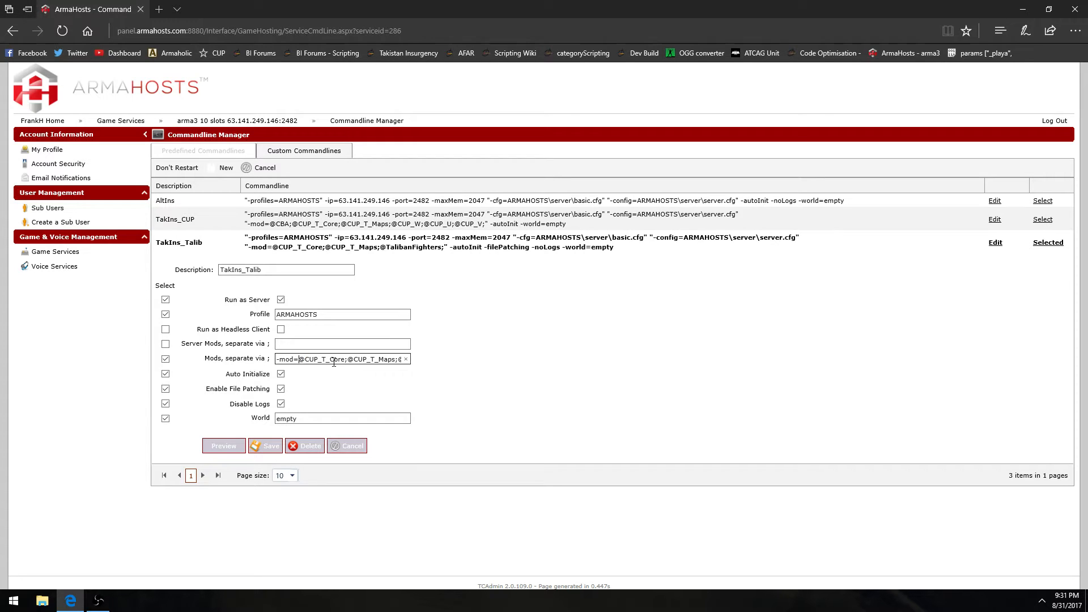
{"action": "double_click", "coordinate": [321, 359]}
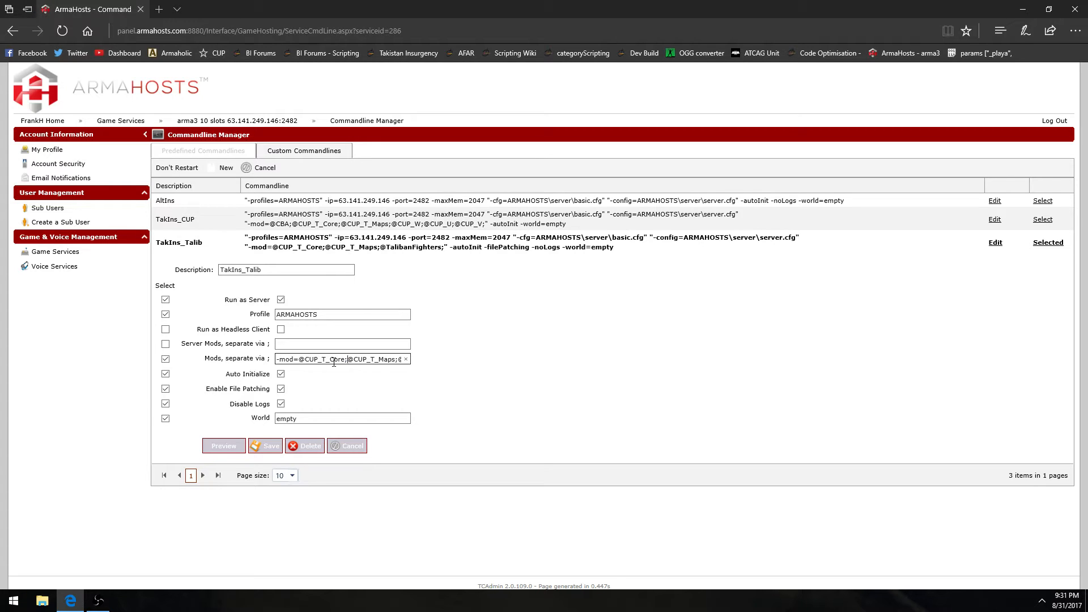
{"action": "double_click", "coordinate": [374, 359]}
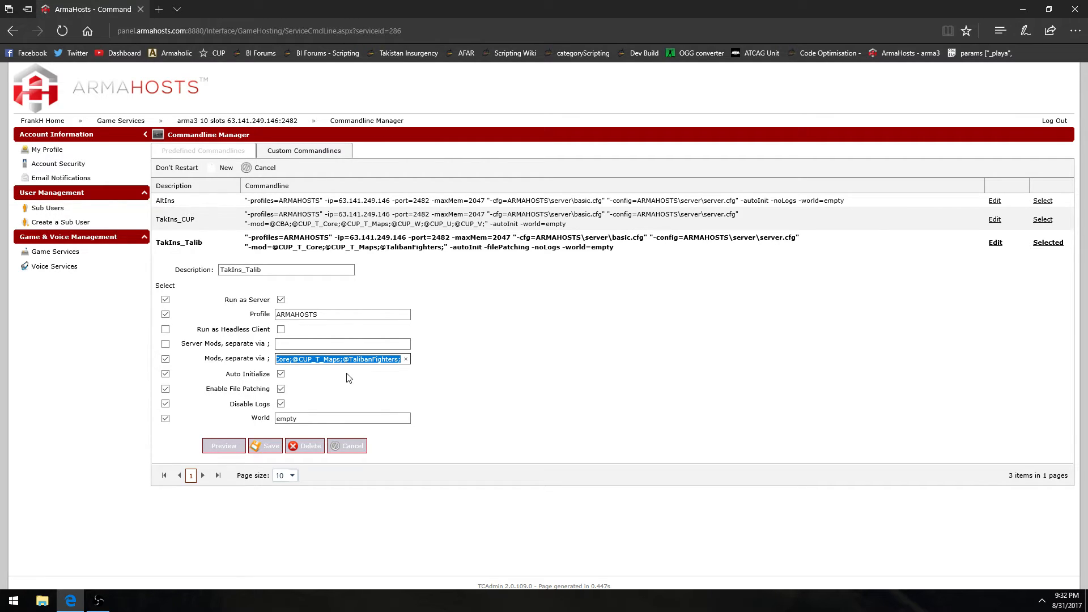
{"action": "left_click", "coordinate": [398, 359]}
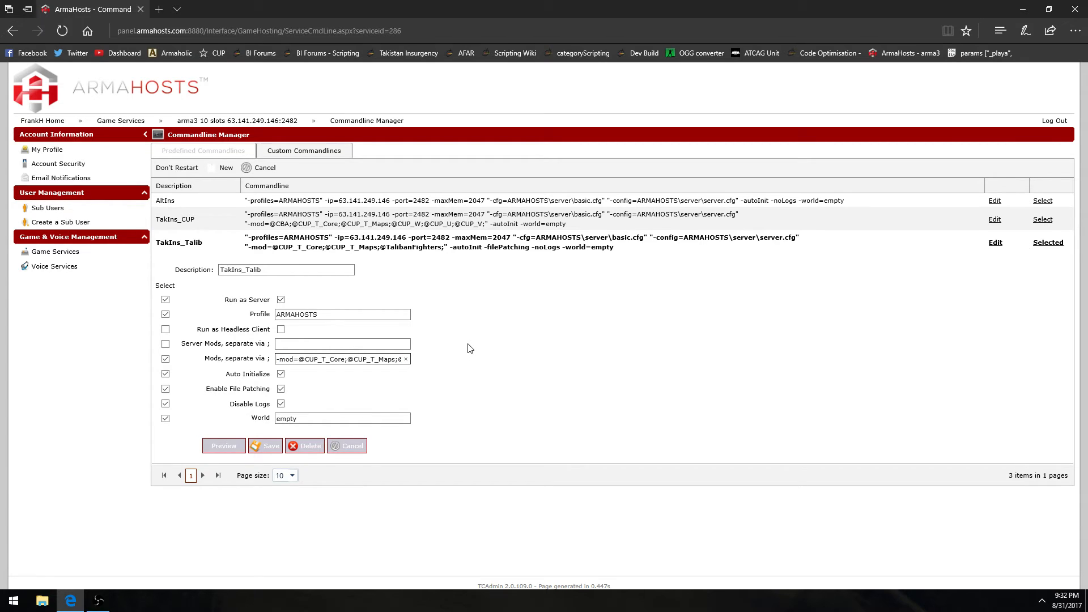
{"action": "left_click", "coordinate": [265, 446]}
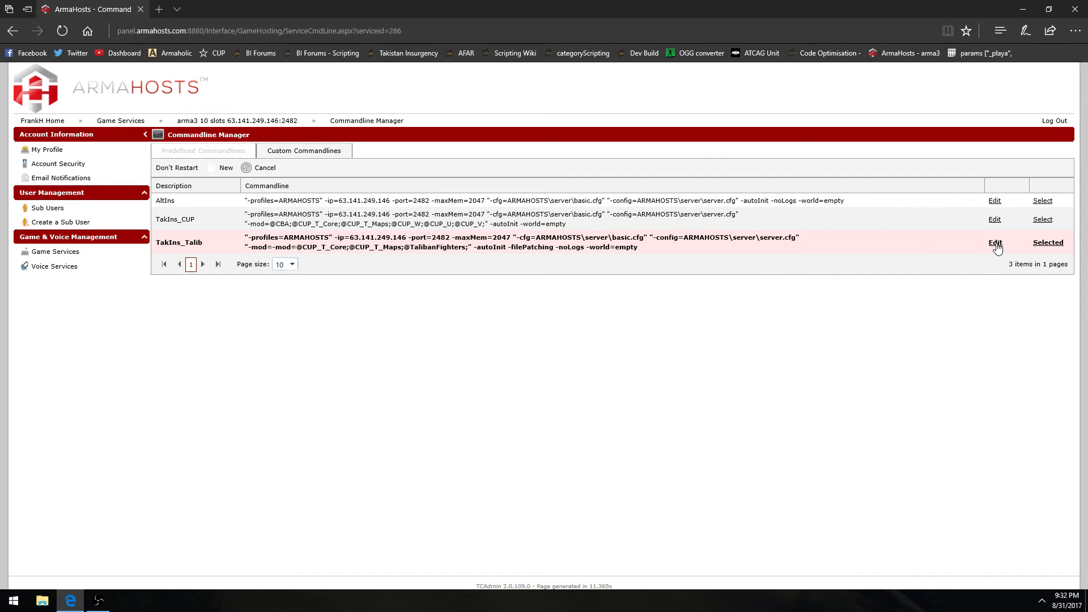
{"action": "left_click", "coordinate": [995, 242]}
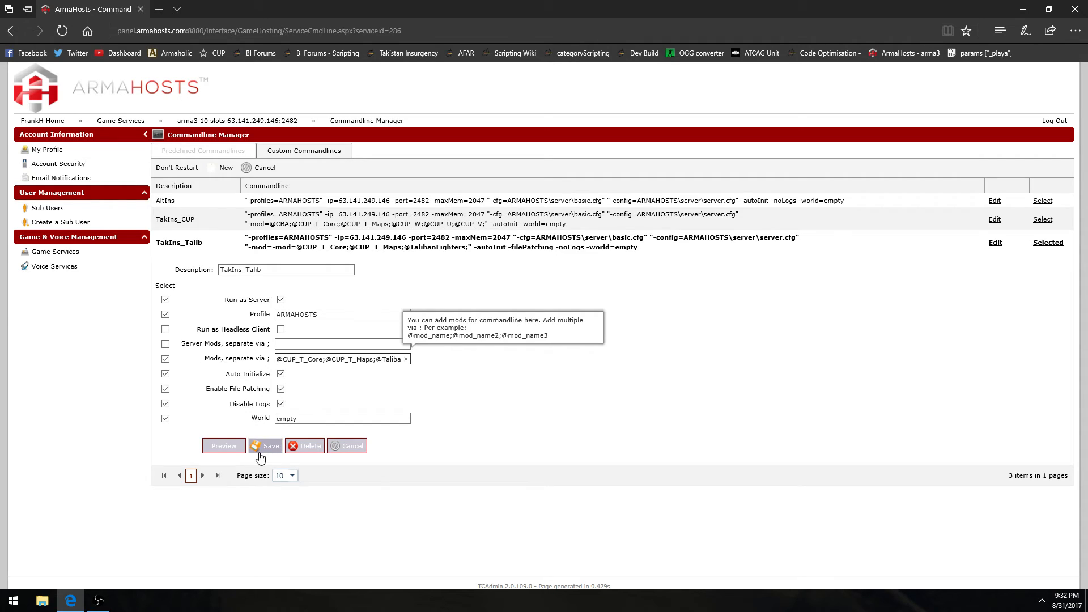
{"action": "left_click", "coordinate": [270, 446]}
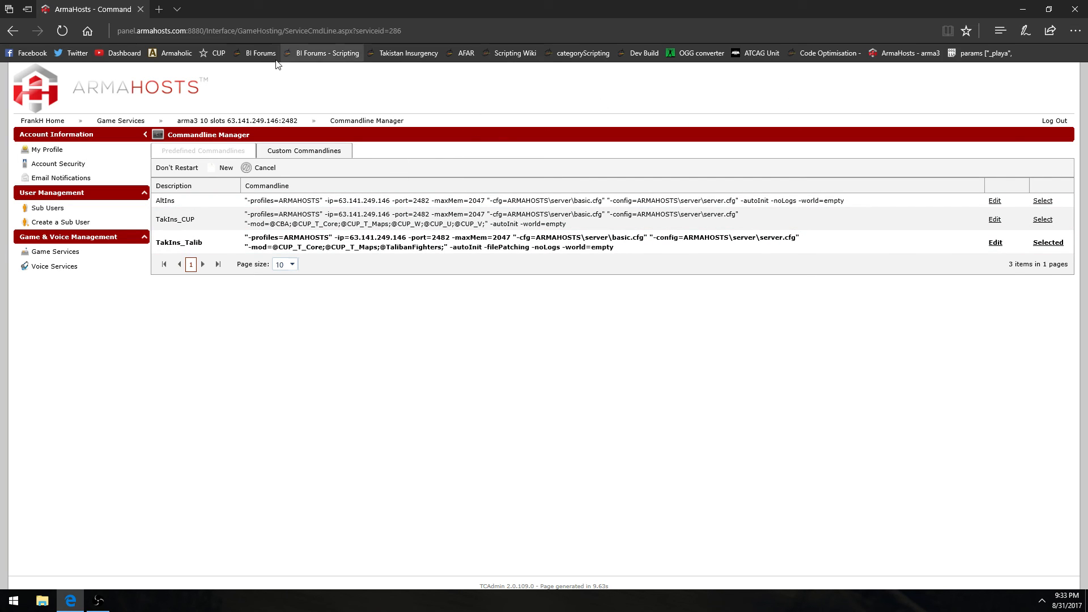
Go to the ArmaPhronk YouTube Studio dashboard and scroll through its videos and comments.
{"action": "left_click", "coordinate": [119, 53]}
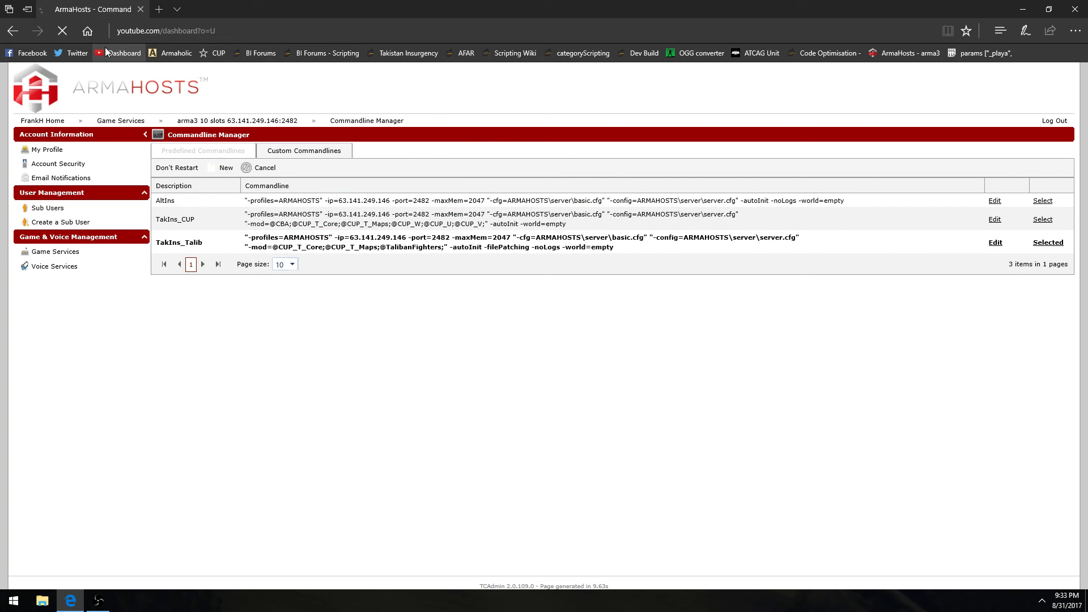
{"action": "left_click", "coordinate": [124, 53]}
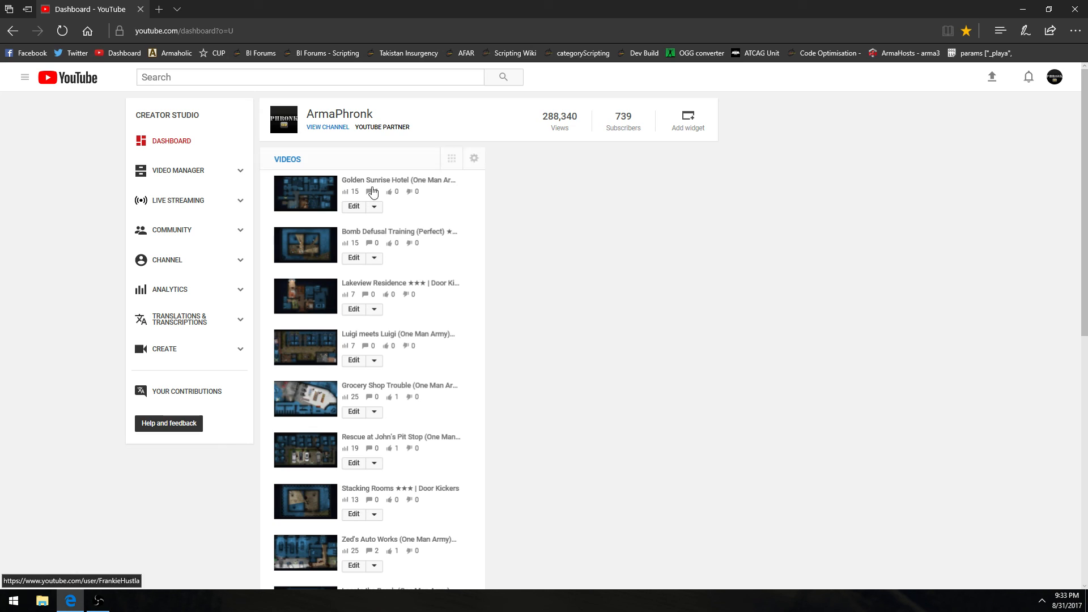
{"action": "scroll", "scroll_direction": "down", "scroll_amount": 3}
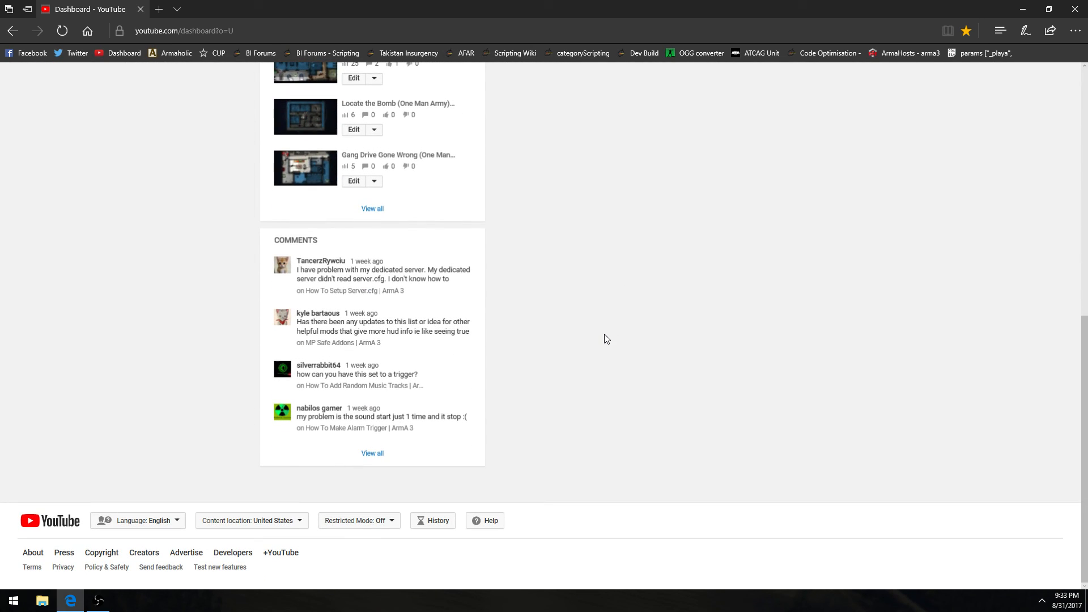
{"action": "scroll", "scroll_direction": "up", "scroll_amount": 3}
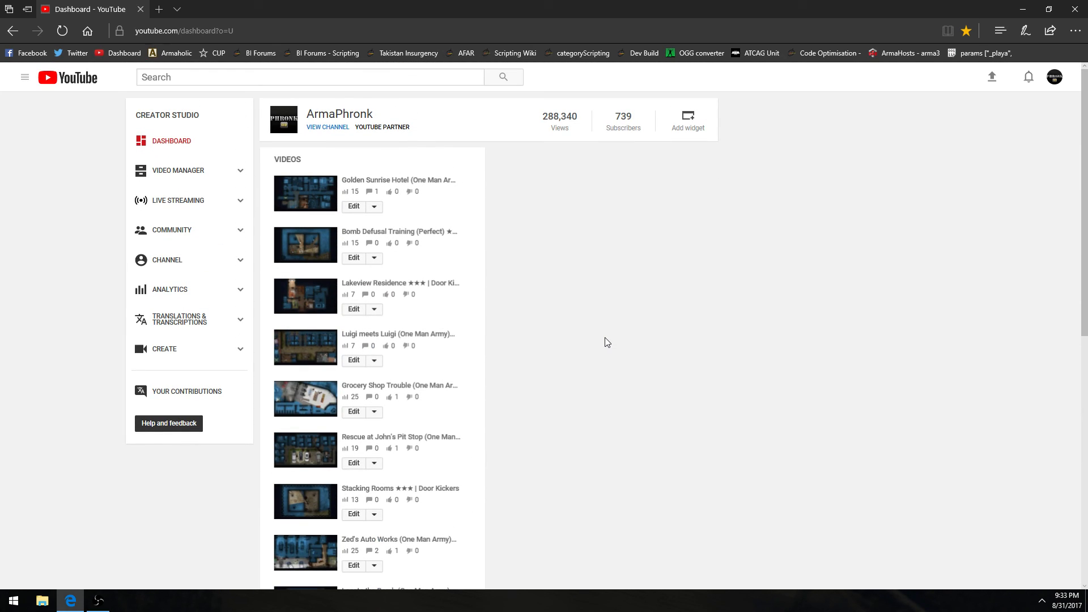